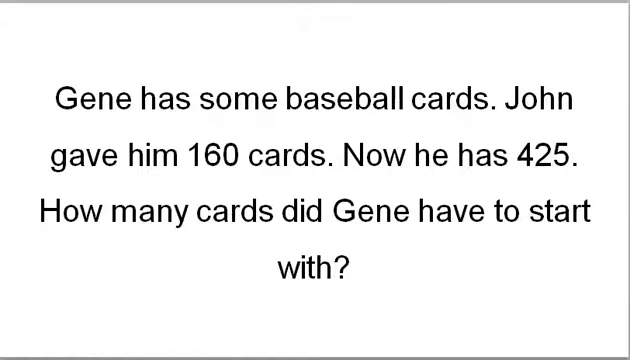
- Draw a pink rectangle around the word 'gave' in the baseball card problem
double_click(78, 158)
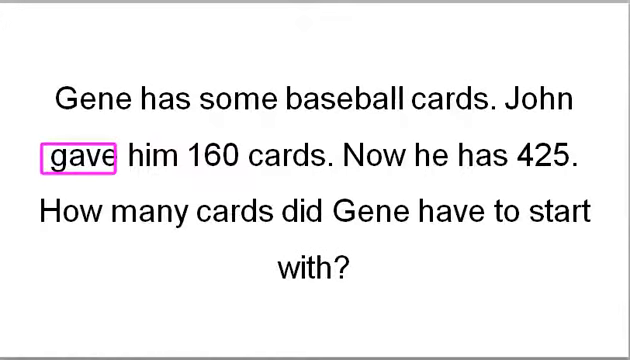